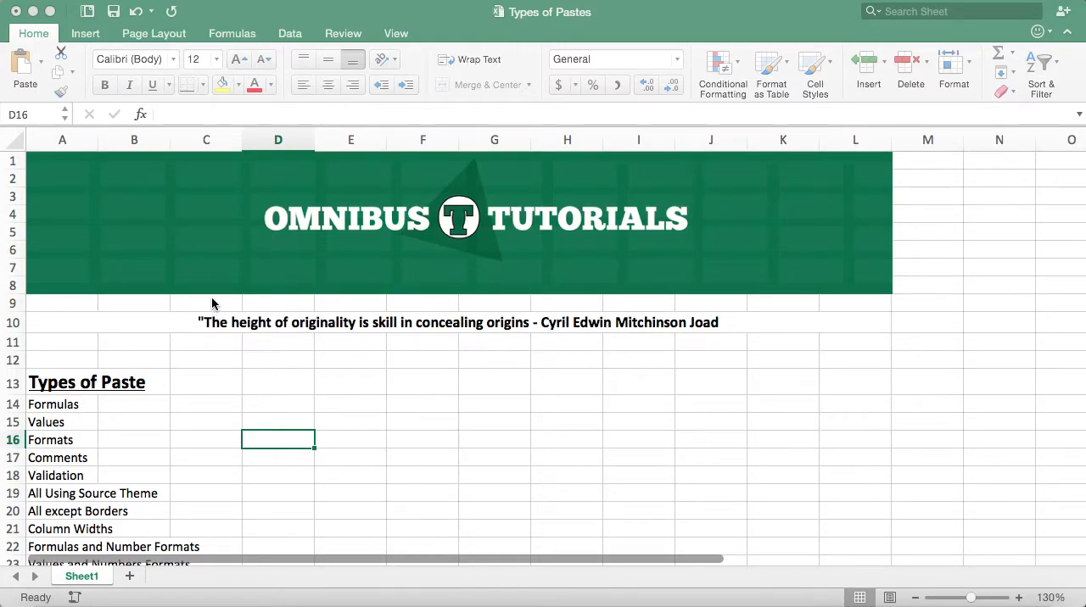
mouse_move(95, 439)
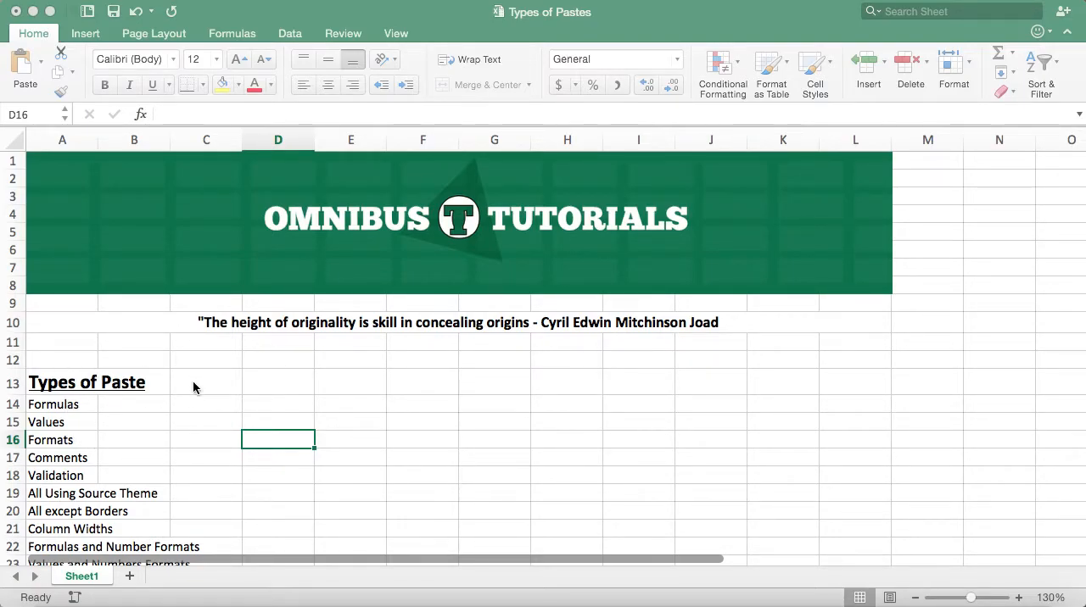
mouse_move(77, 412)
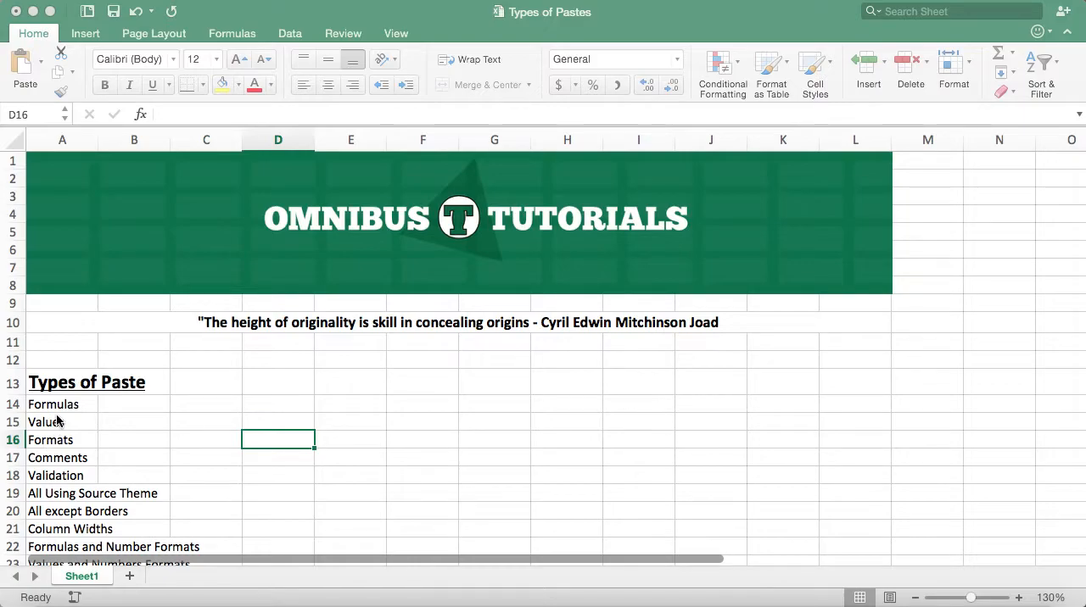
mouse_move(68, 458)
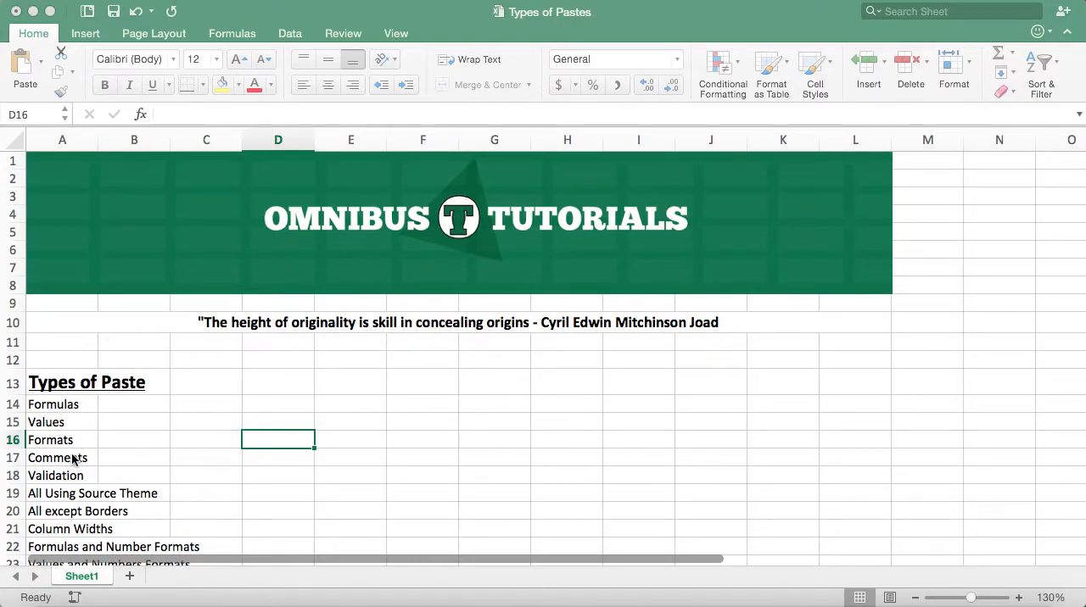
mouse_move(108, 525)
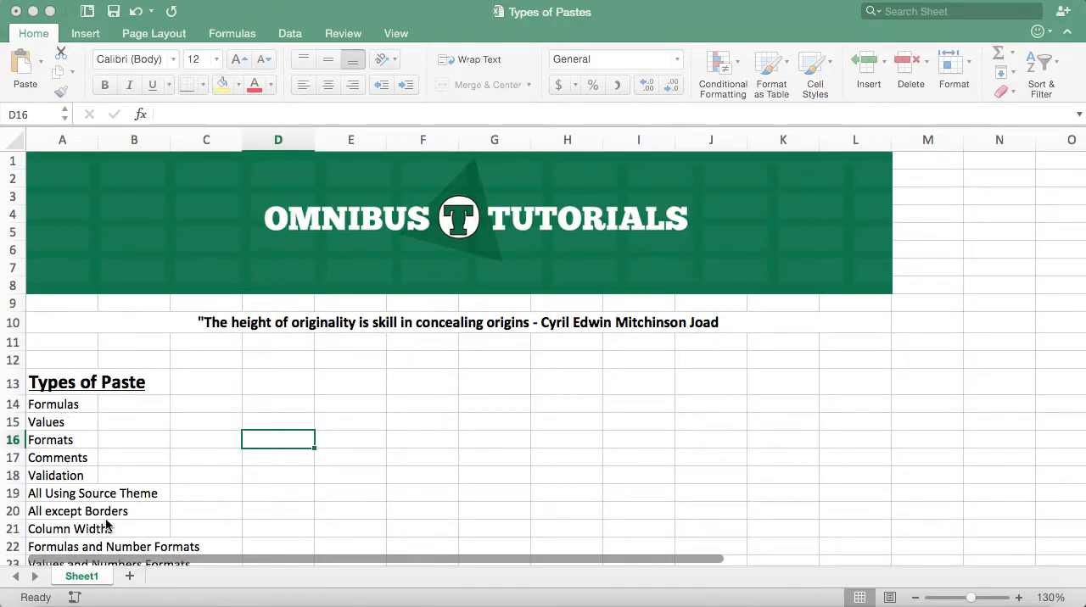
mouse_move(58, 428)
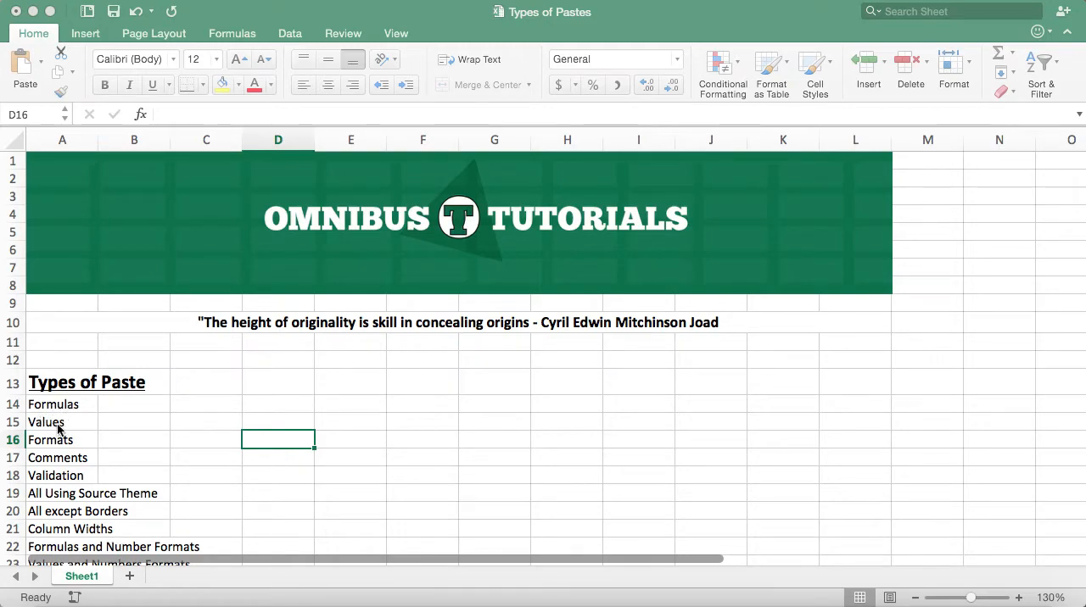
Select the Formulas and Comments cells, then open Excel Preferences to the View settings
left_click(53, 404)
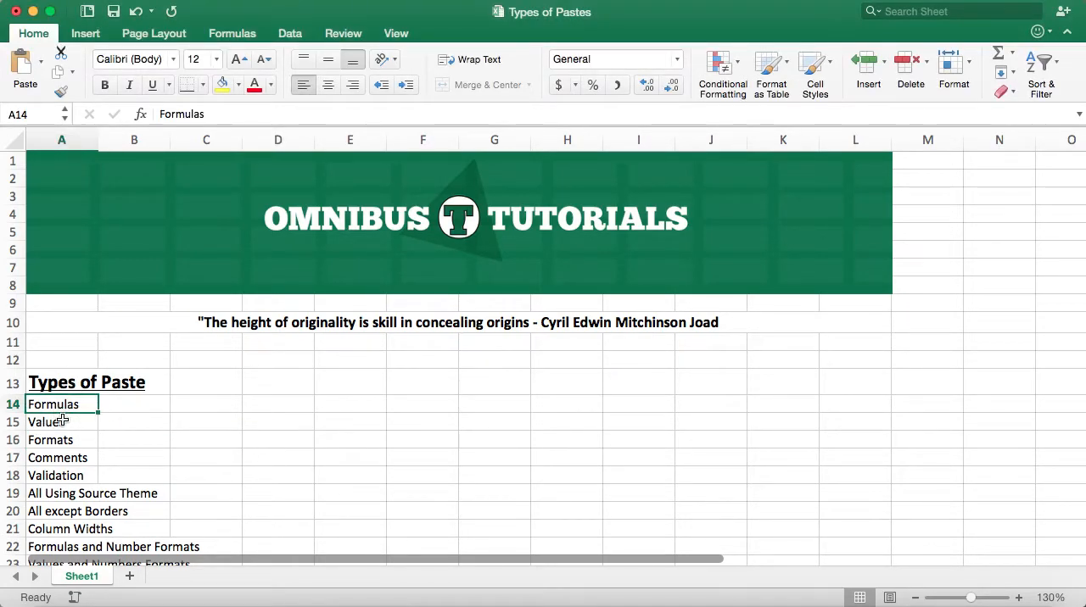
left_click(57, 457)
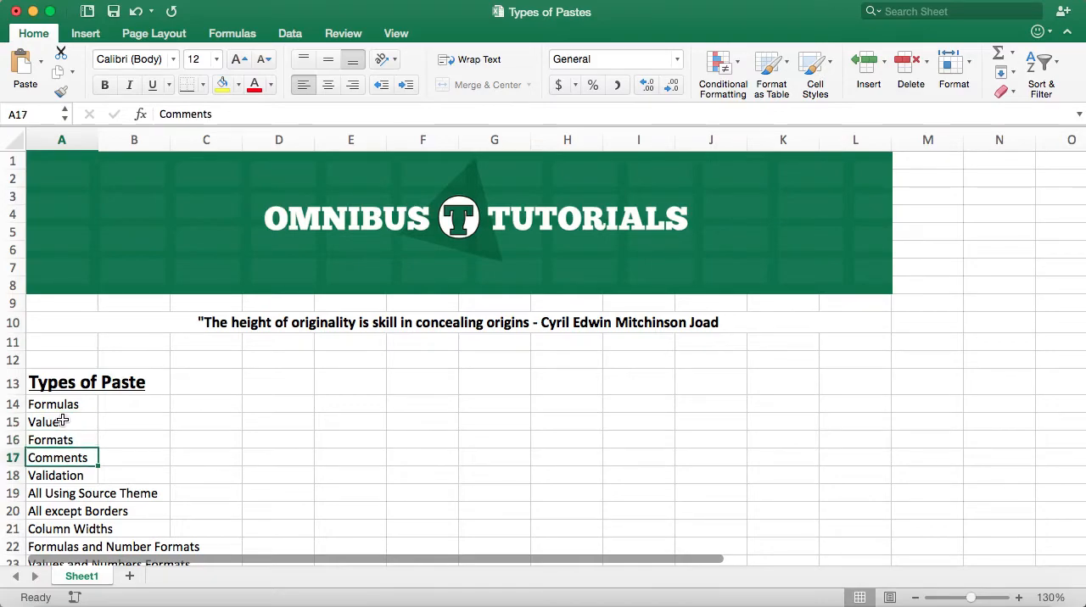
scroll("down", 3)
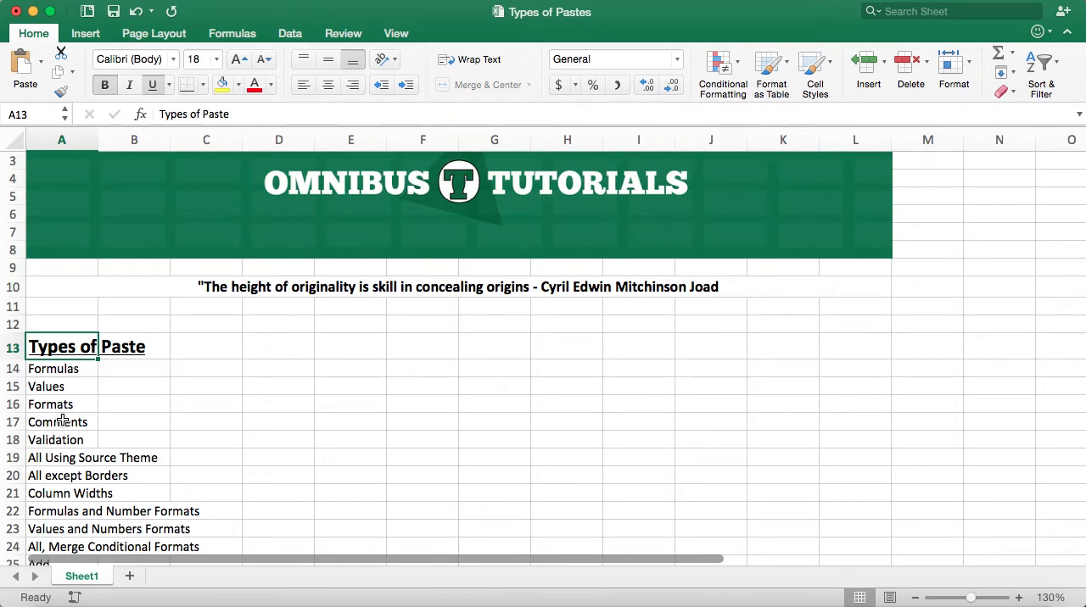
mouse_move(435, 48)
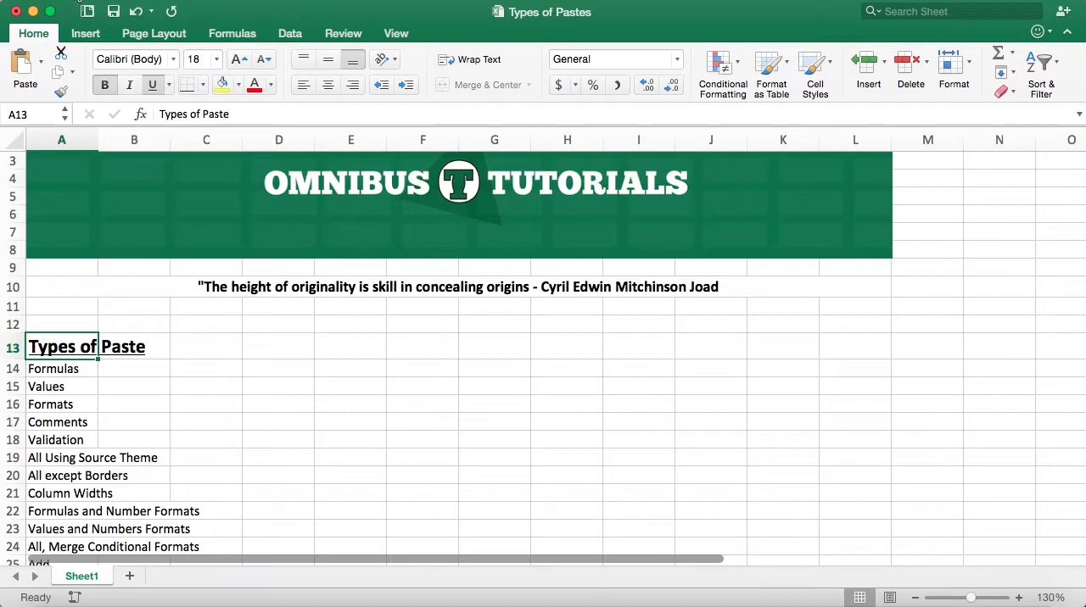
left_click(26, 5)
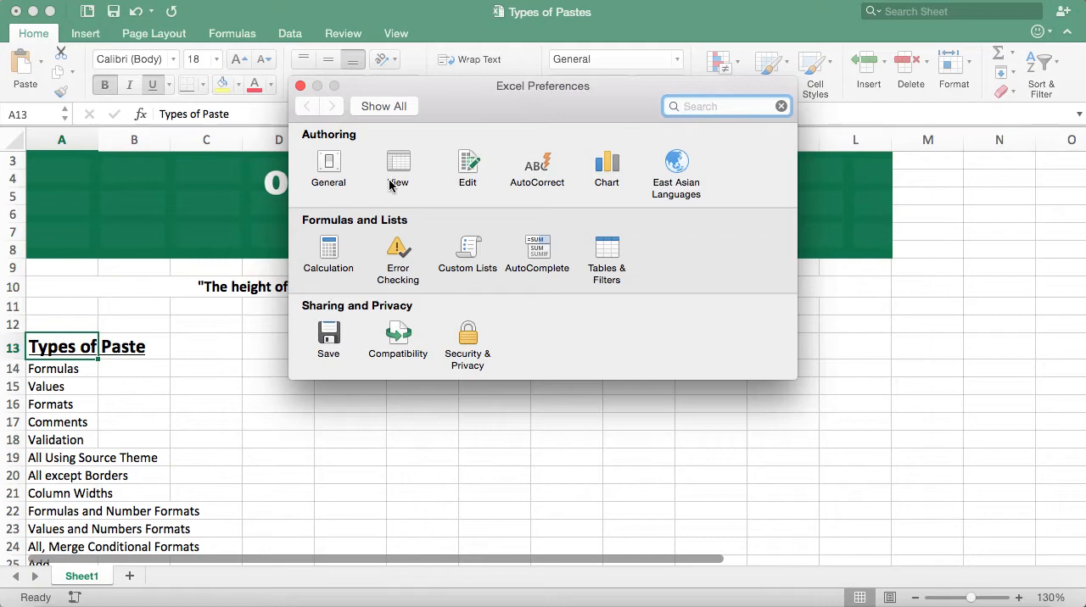
left_click(398, 170)
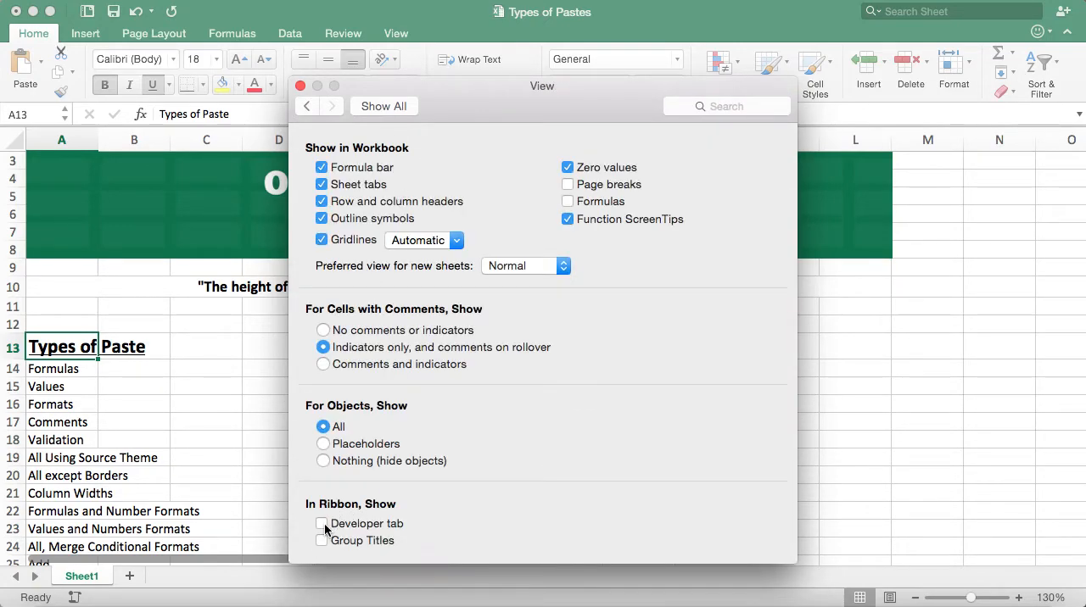
Tick Developer tab in View preferences, then launch Visual Basic from the new Developer tab
left_click(322, 523)
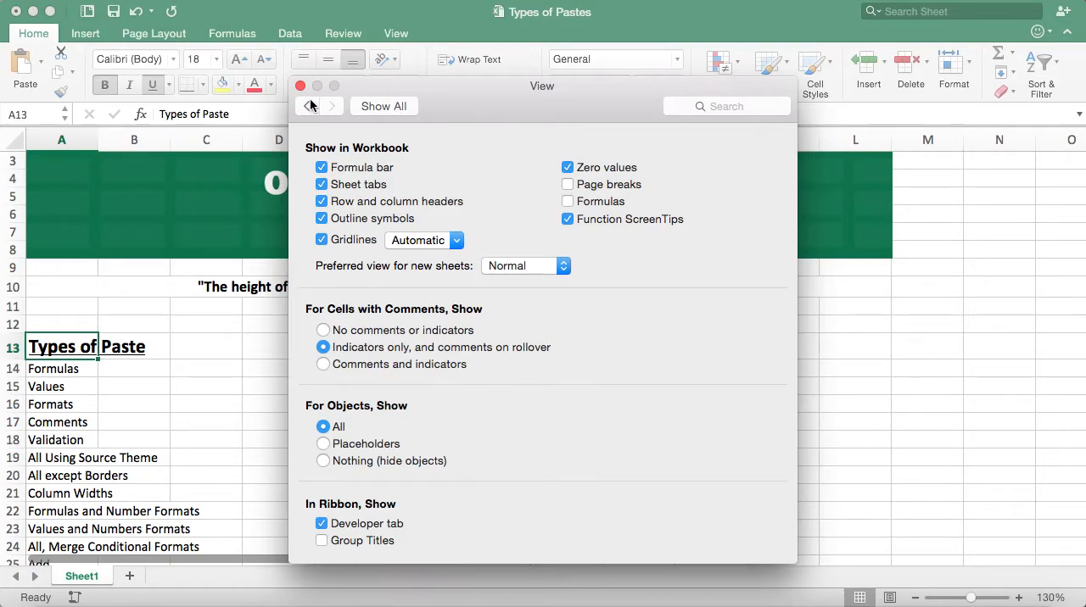
left_click(299, 85)
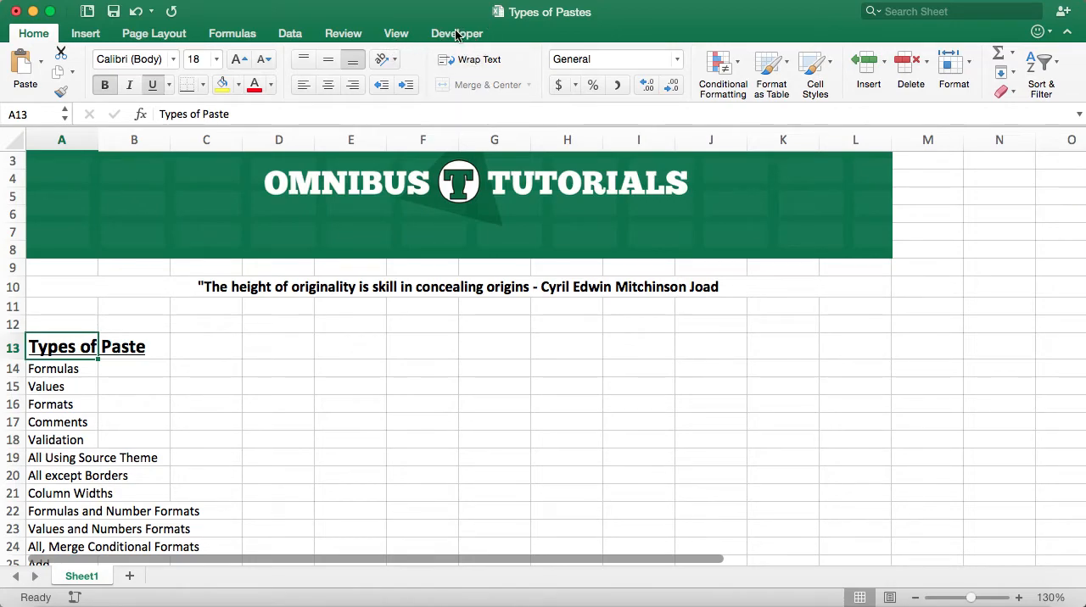
left_click(457, 33)
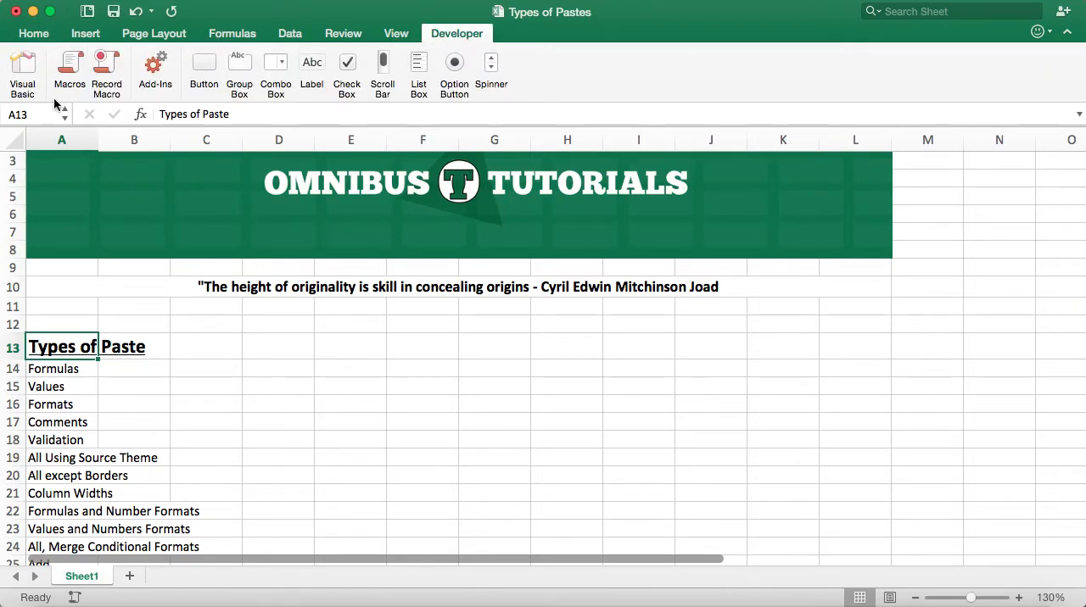
left_click(23, 72)
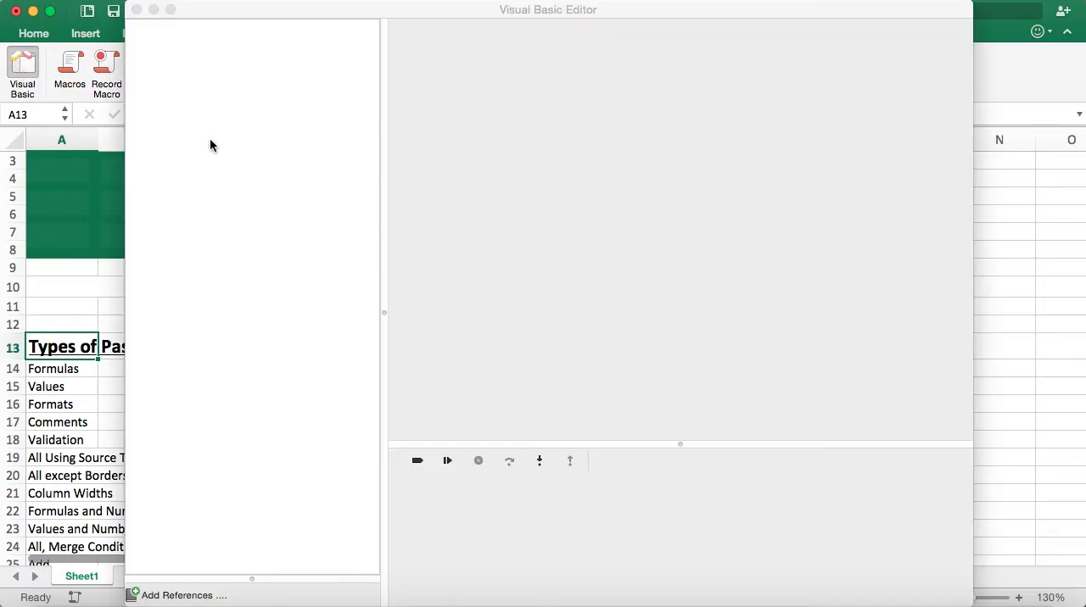